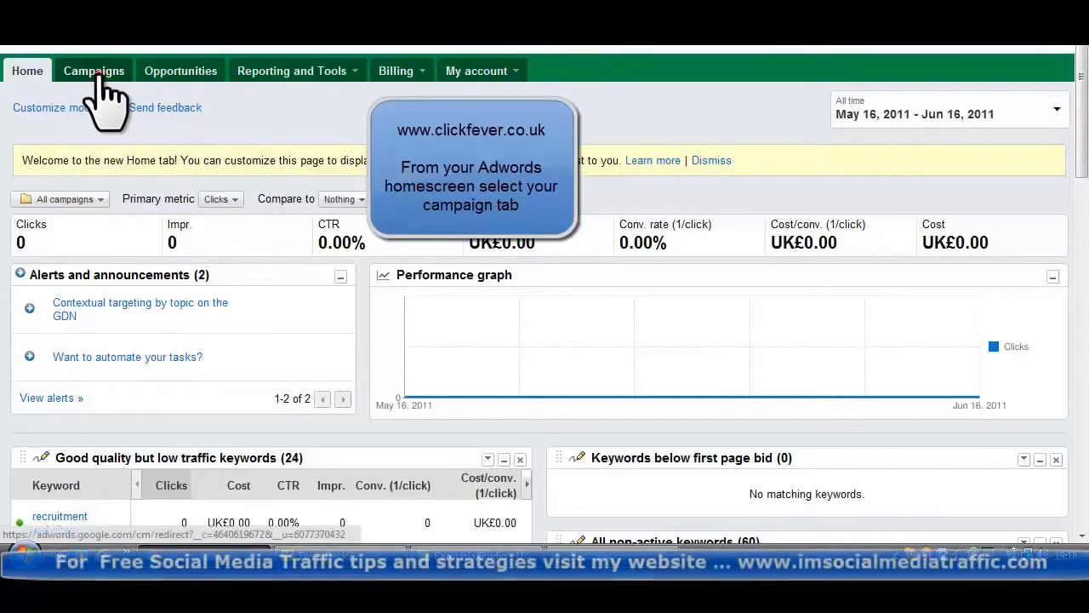
- Open the Flat-fee Recruitment ad group under the 1 Click - Display campaign
click(94, 71)
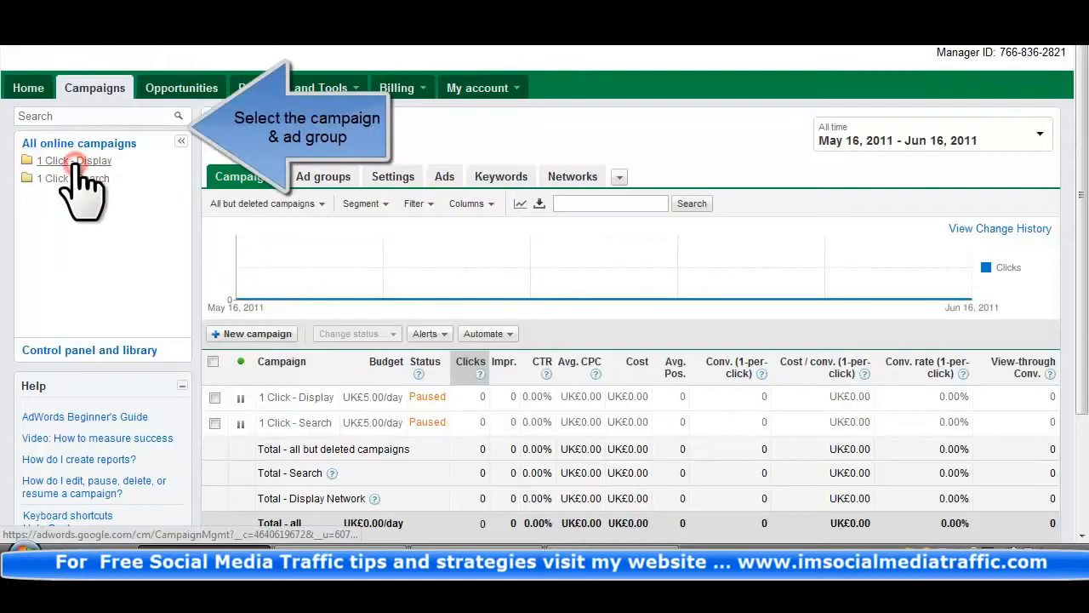
click(63, 162)
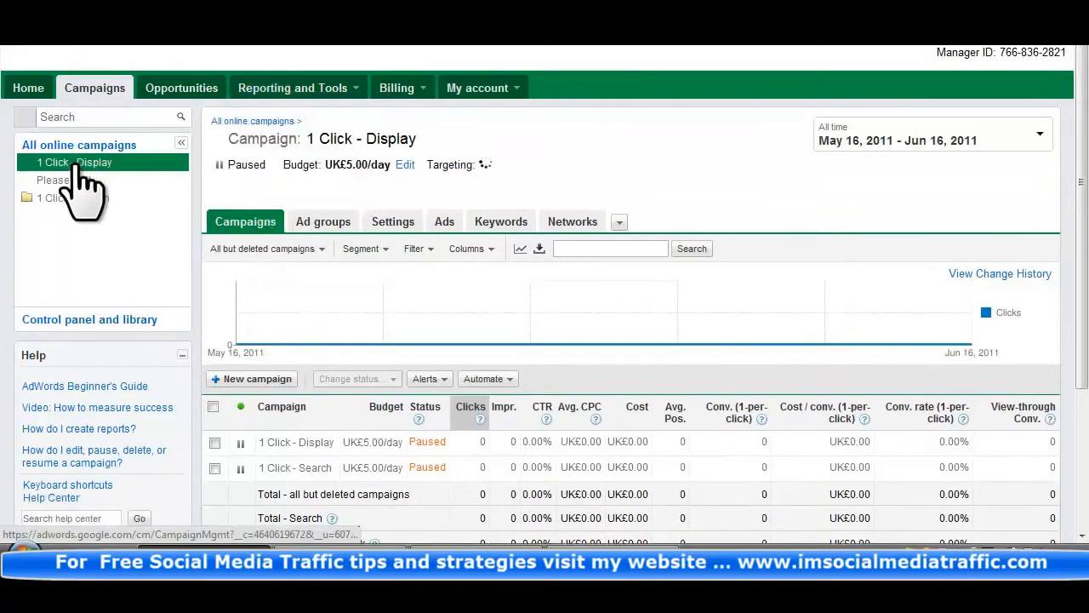
click(75, 161)
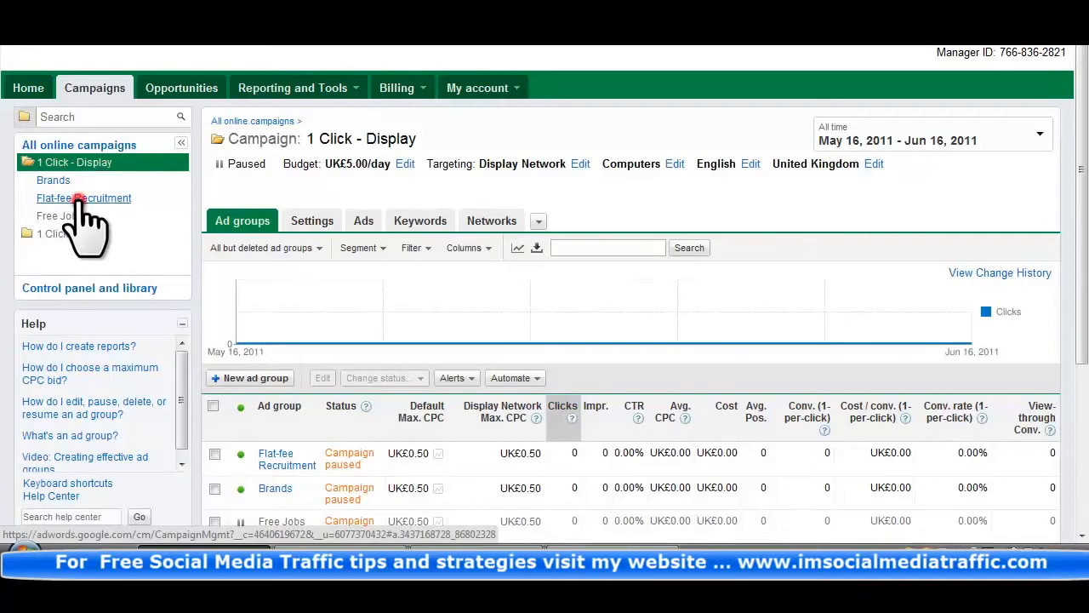
click(83, 198)
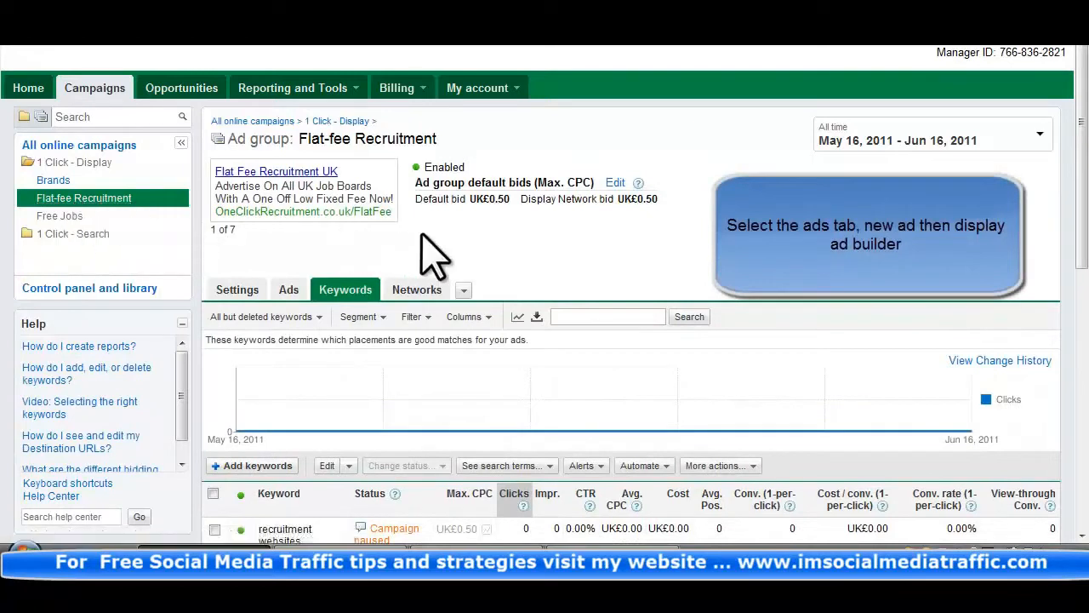
- List the Flat-fee Recruitment ads and start a new display ad
click(294, 289)
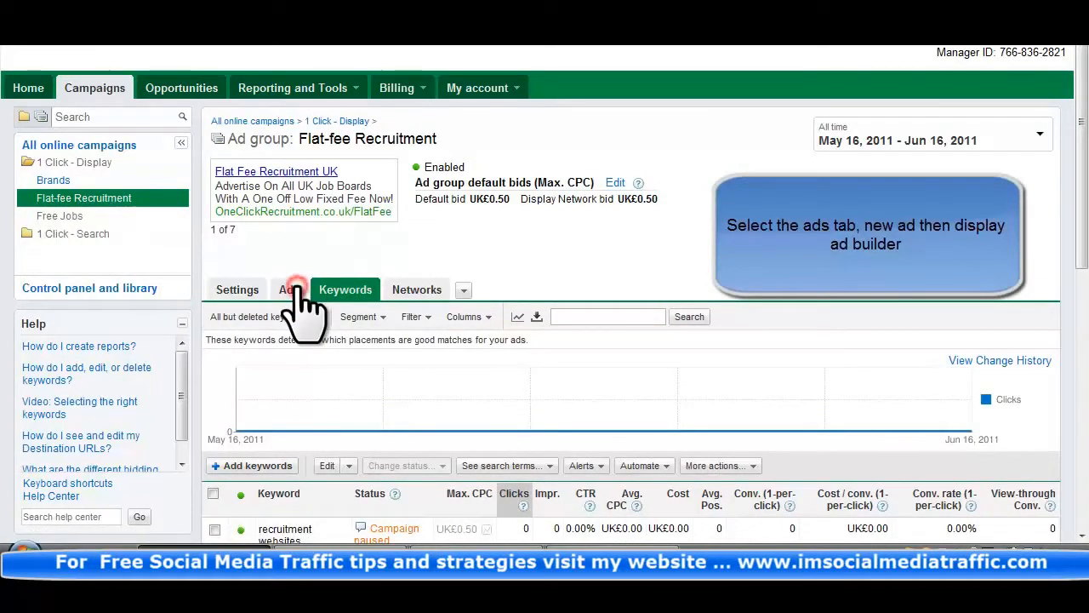
click(288, 290)
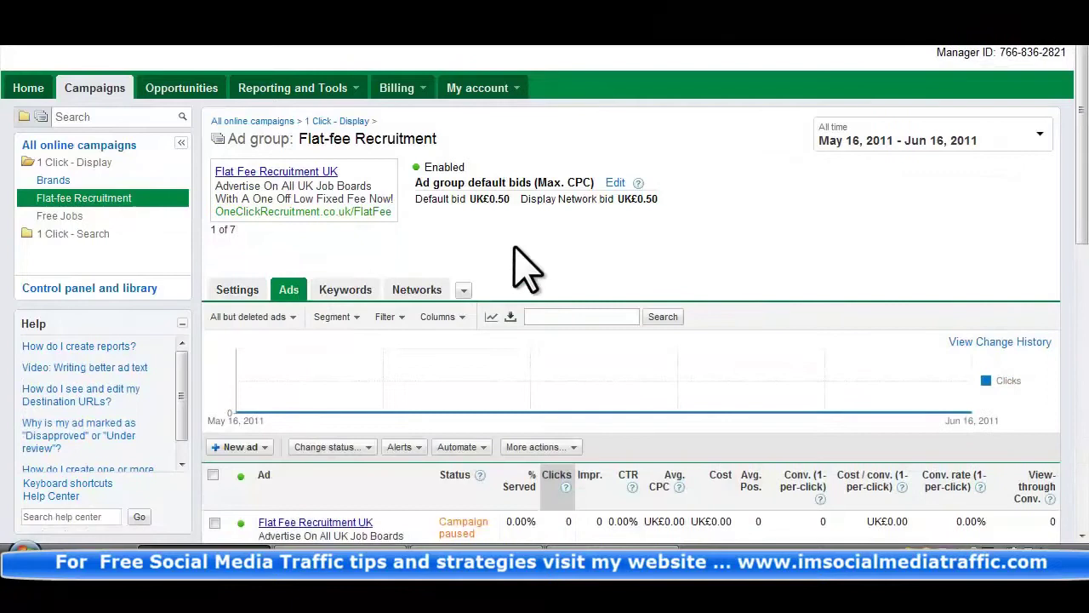
mouse_move(557, 268)
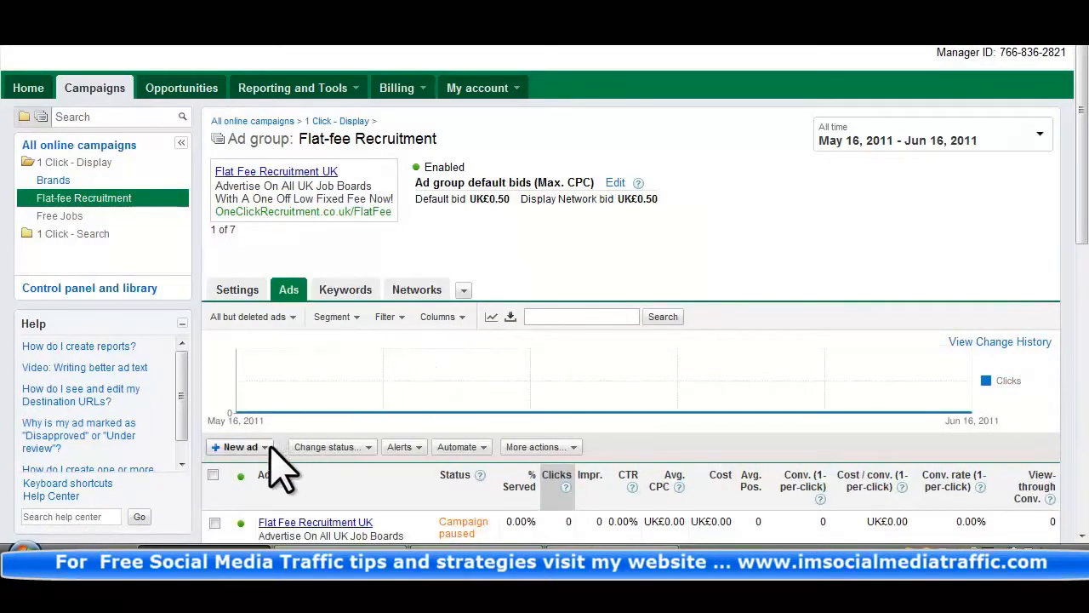
click(241, 447)
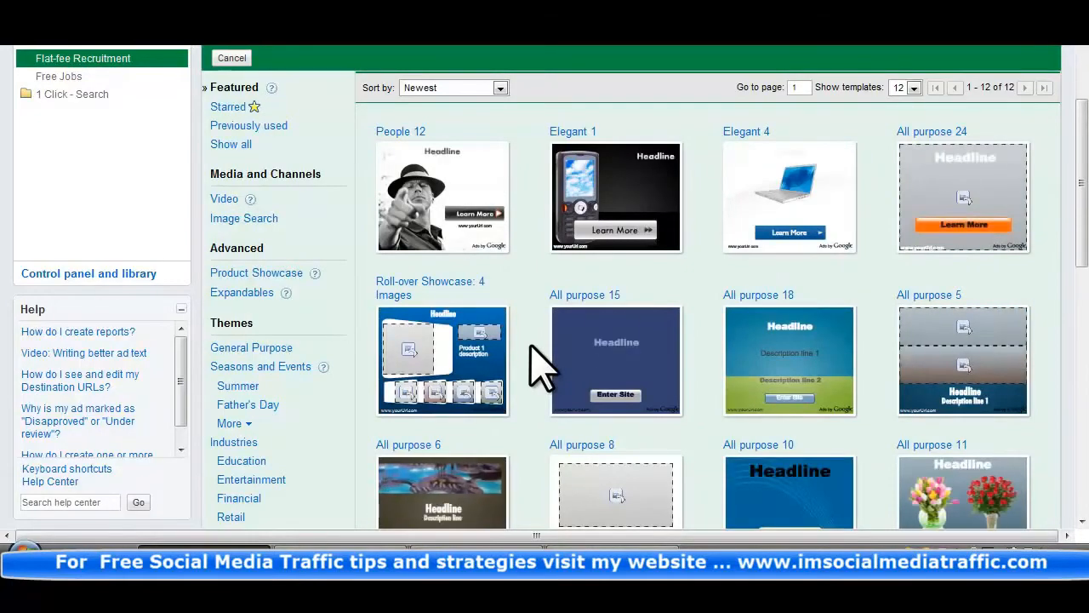
- Pick the All purpose 8 template from the display ad gallery
scroll(down, 3)
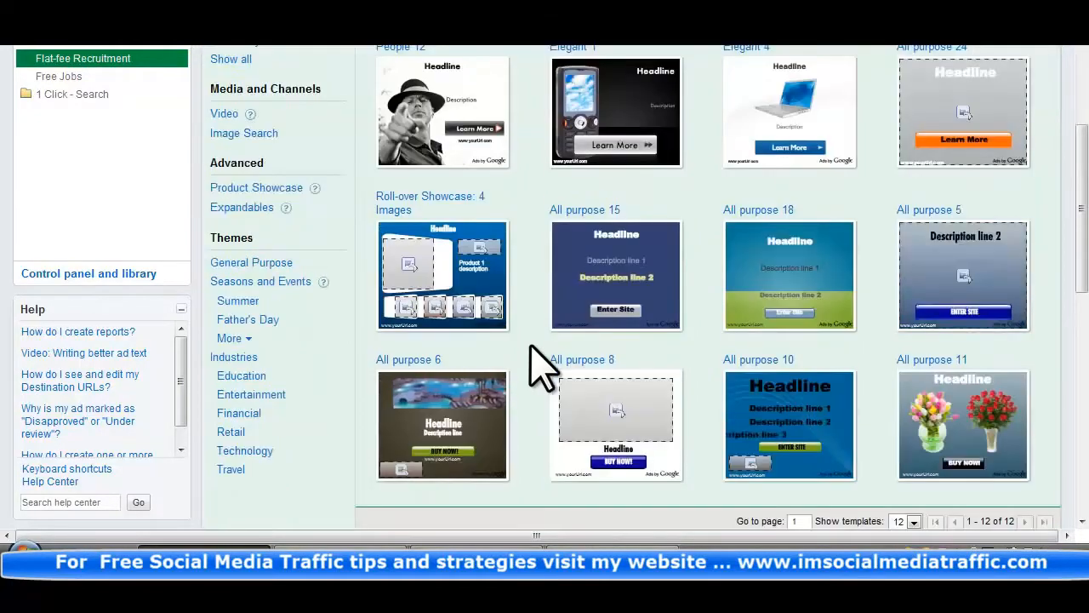
mouse_move(617, 417)
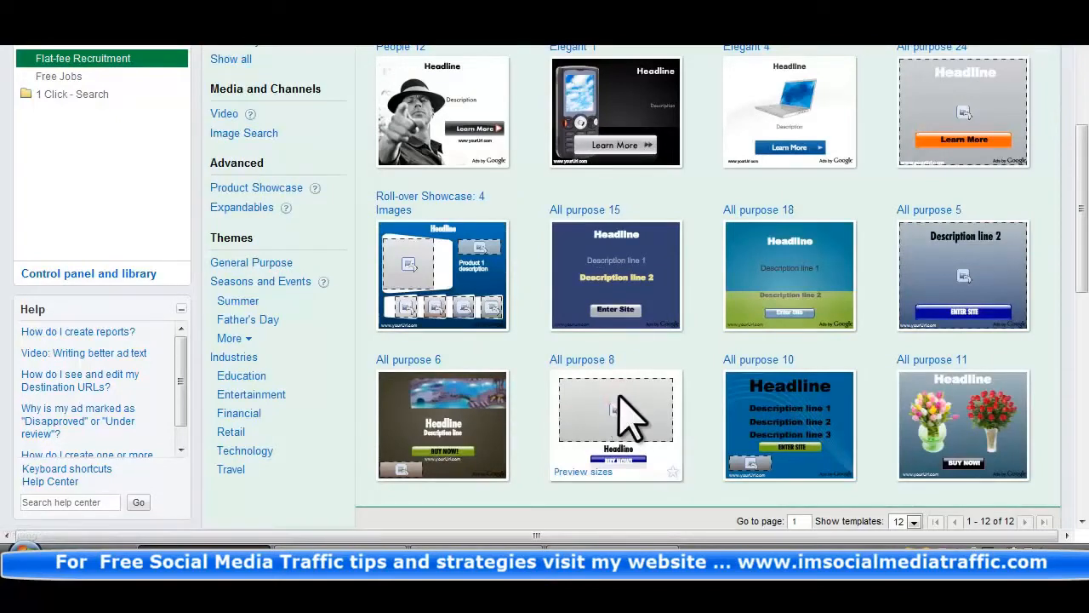
click(617, 424)
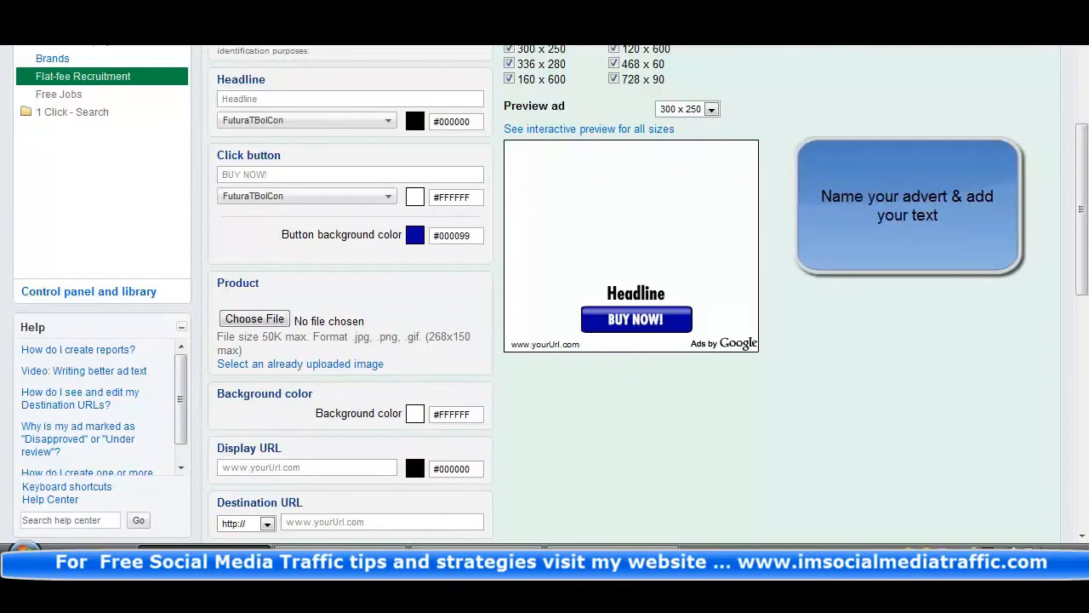
- Enter the headline 'Flat Fee Online Recruitment From Only £199'
click(349, 99)
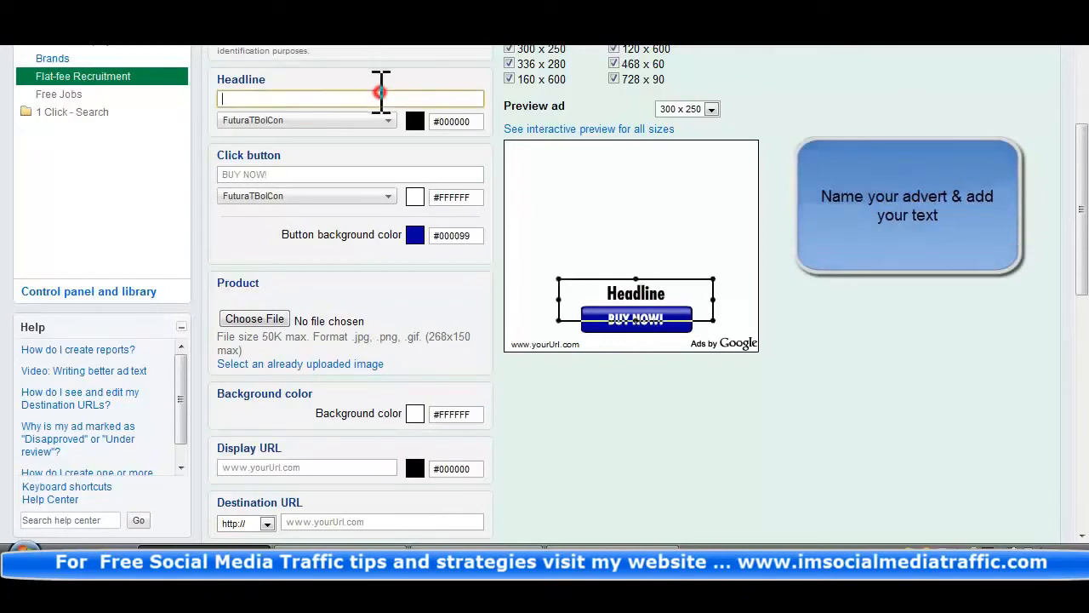
text(Flat Fee)
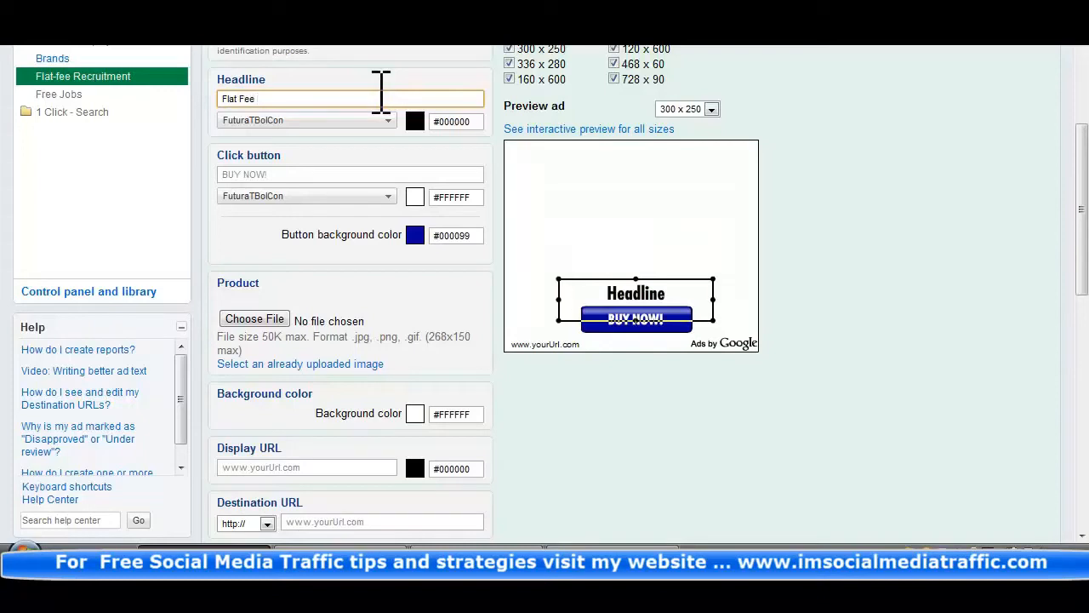
text(Online)
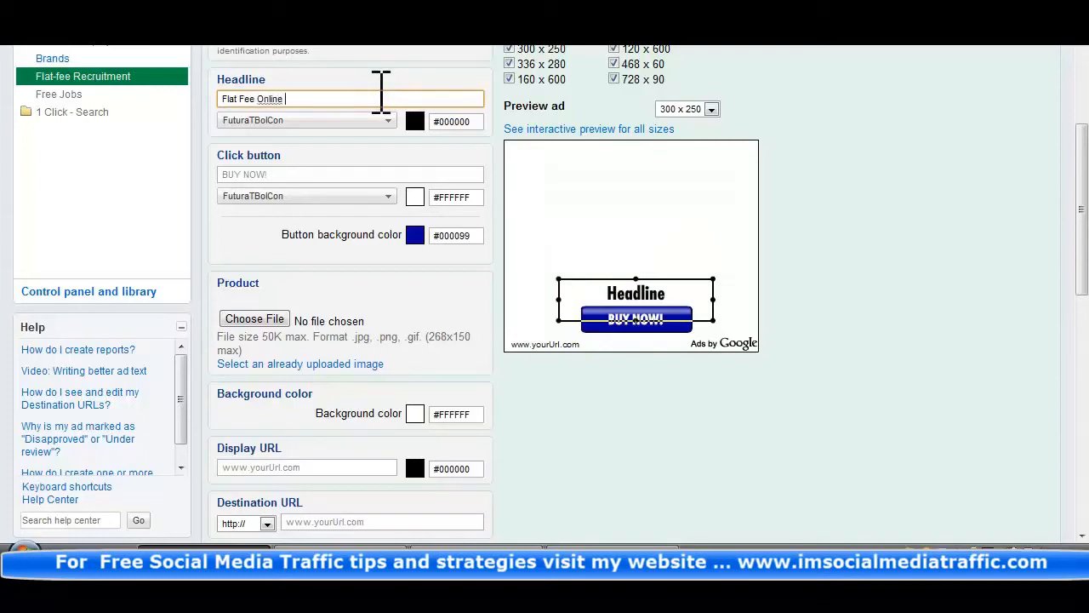
text(Recri)
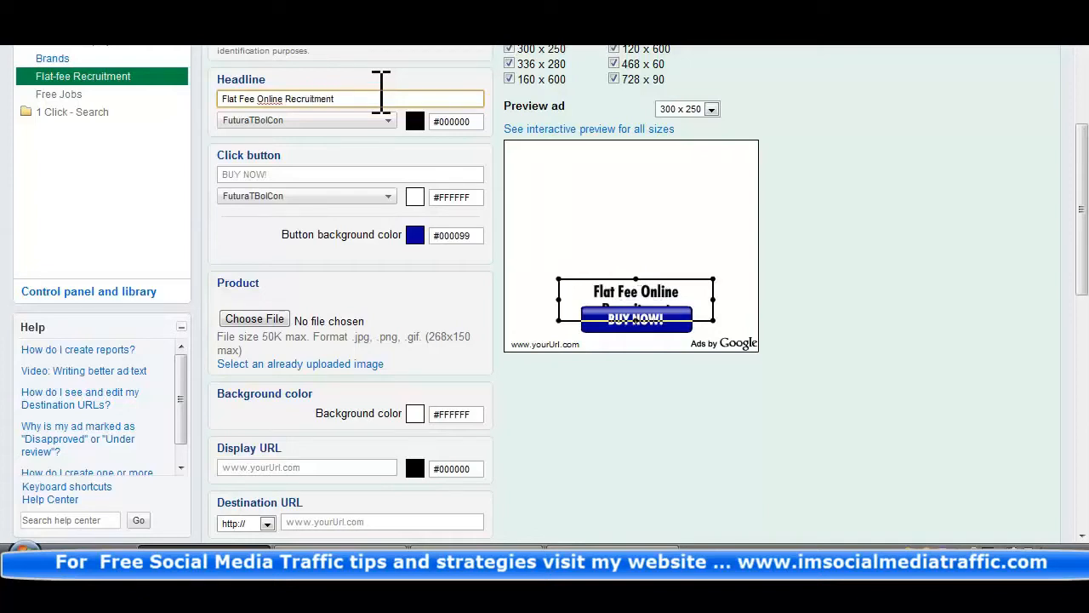
text(From)
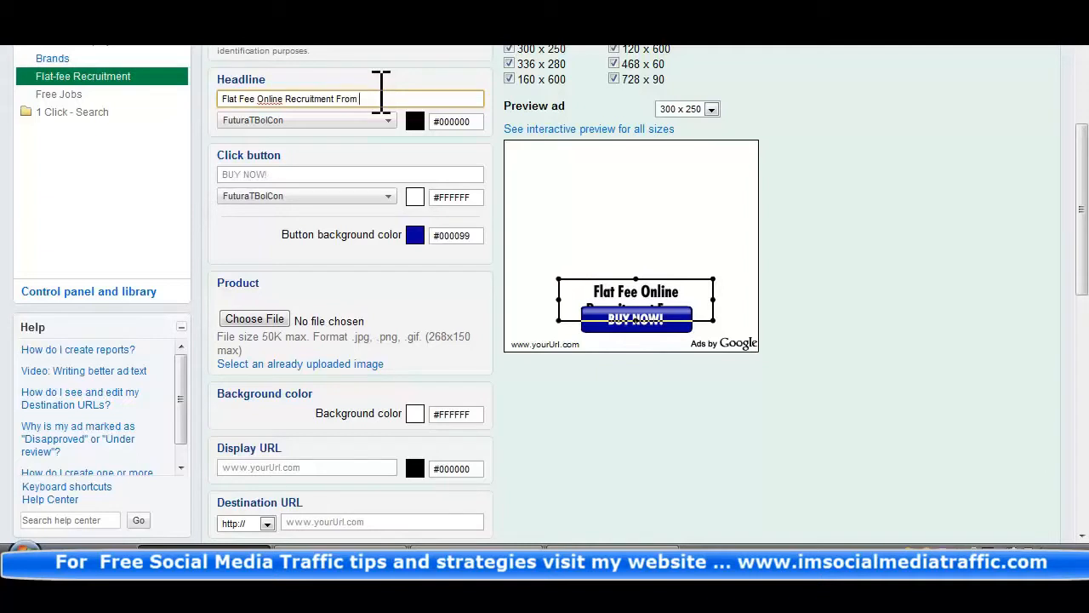
text(Only)
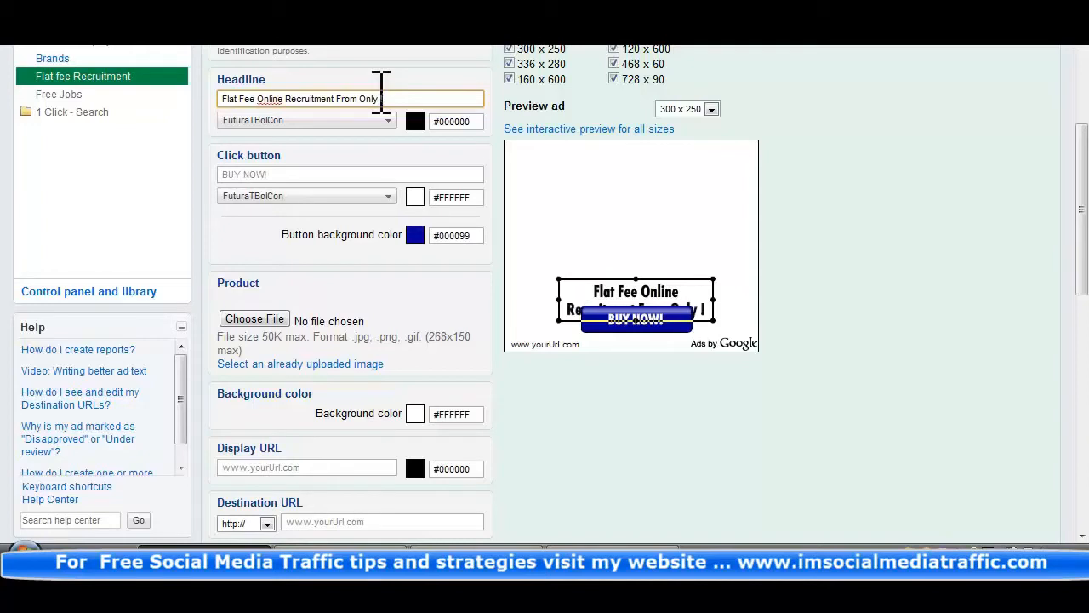
text(99)
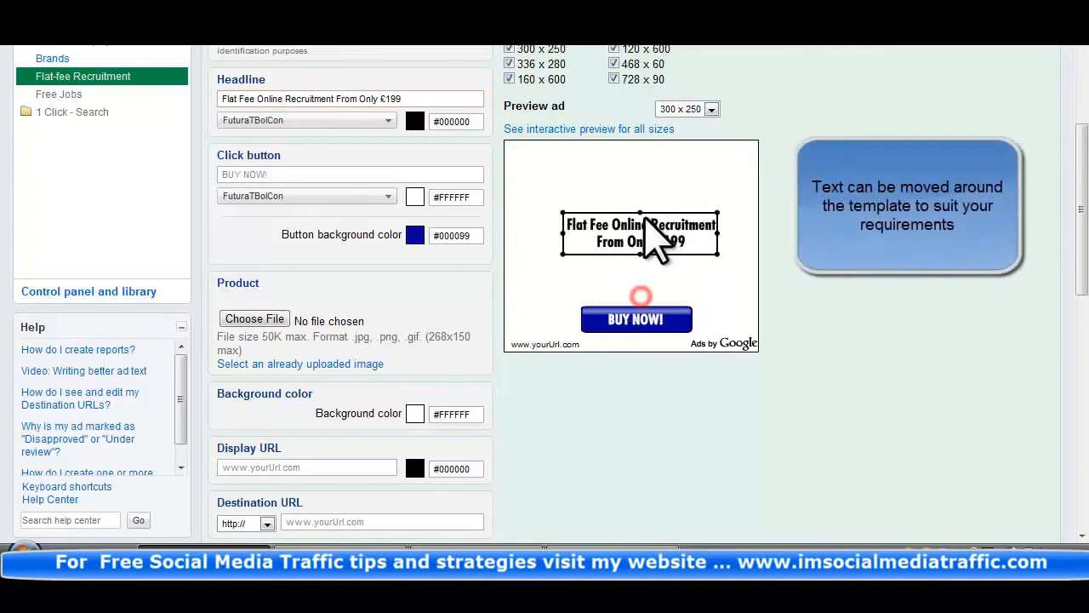
- Move the headline to the top and add the uploaded One Click Recruitment logo
drag(638, 234, 634, 170)
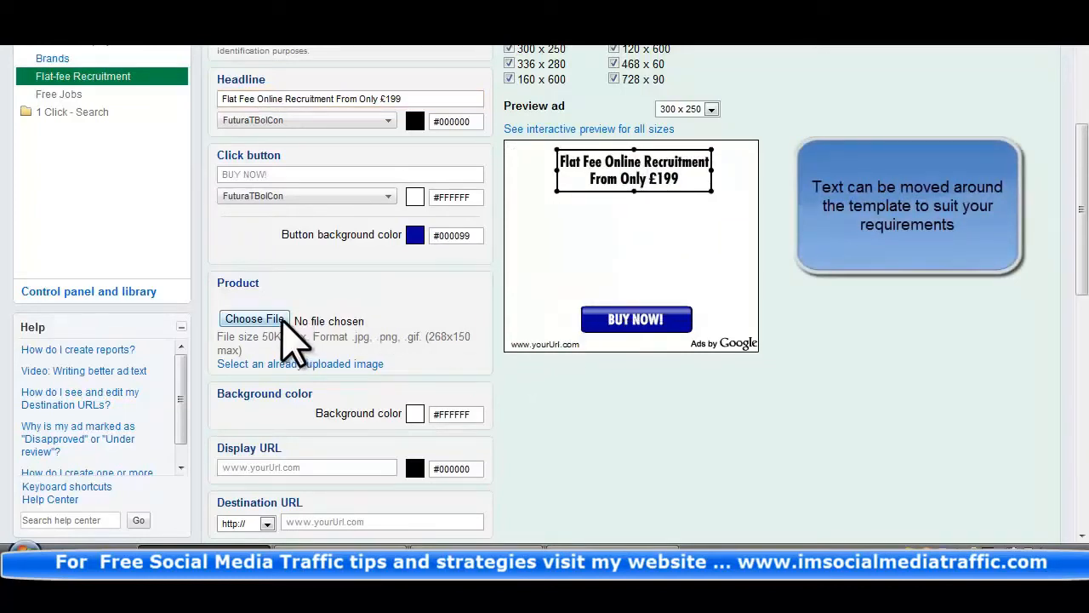
click(253, 319)
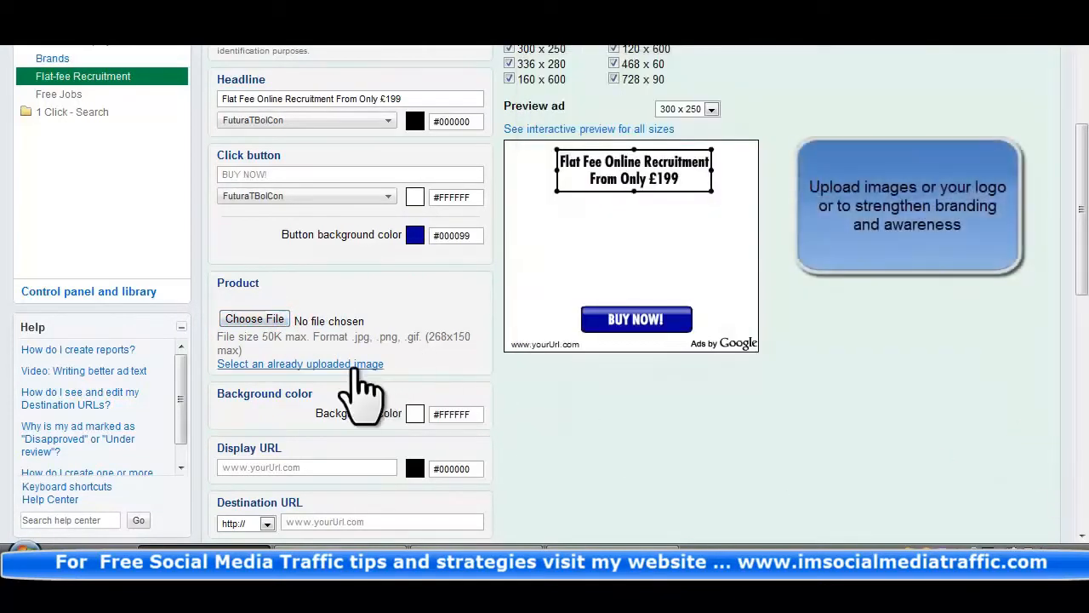
click(300, 363)
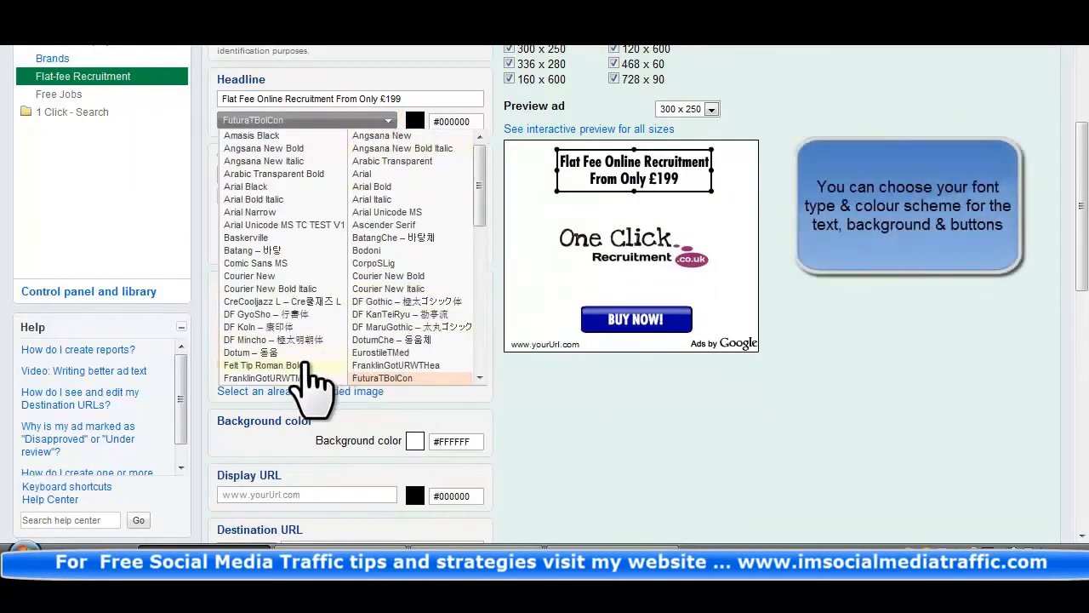
- Use Felt Tip Roman Bold headline font and a 'Book Now' button in purple #993399
click(257, 365)
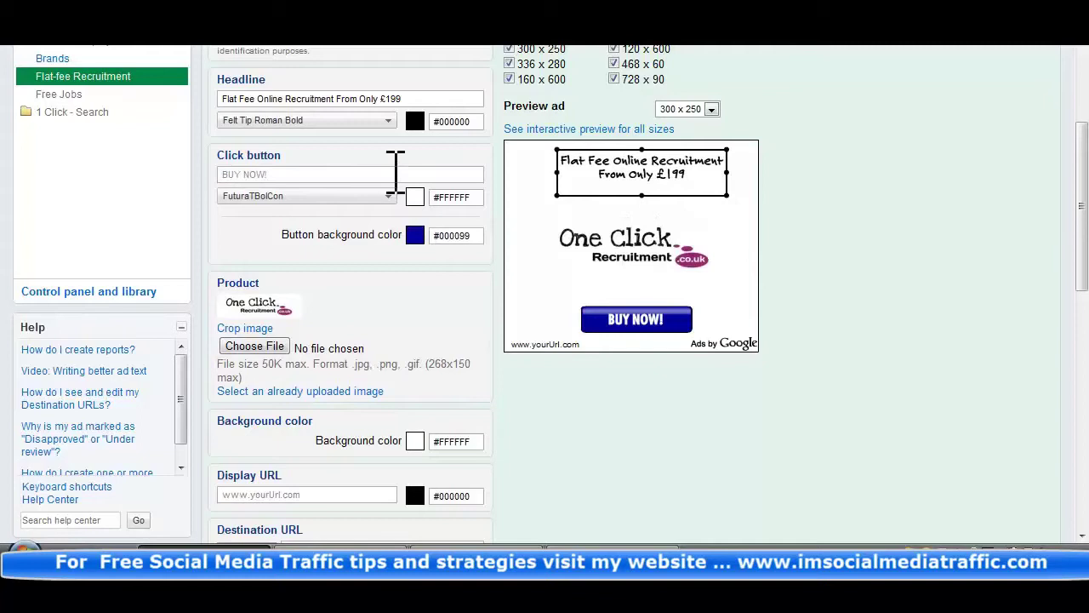
text(Book Now)
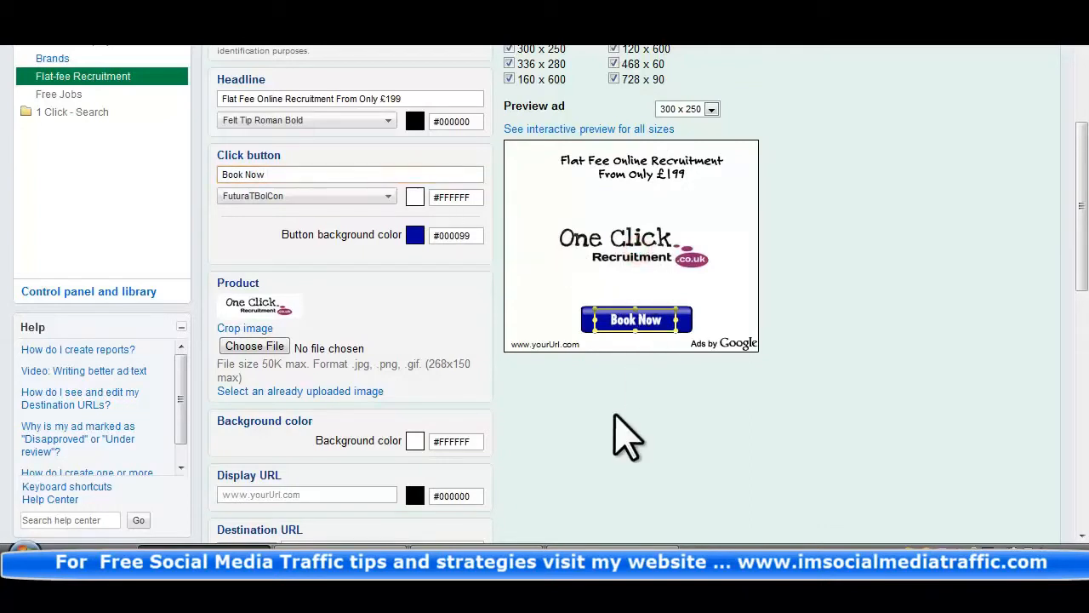
scroll(down, 3)
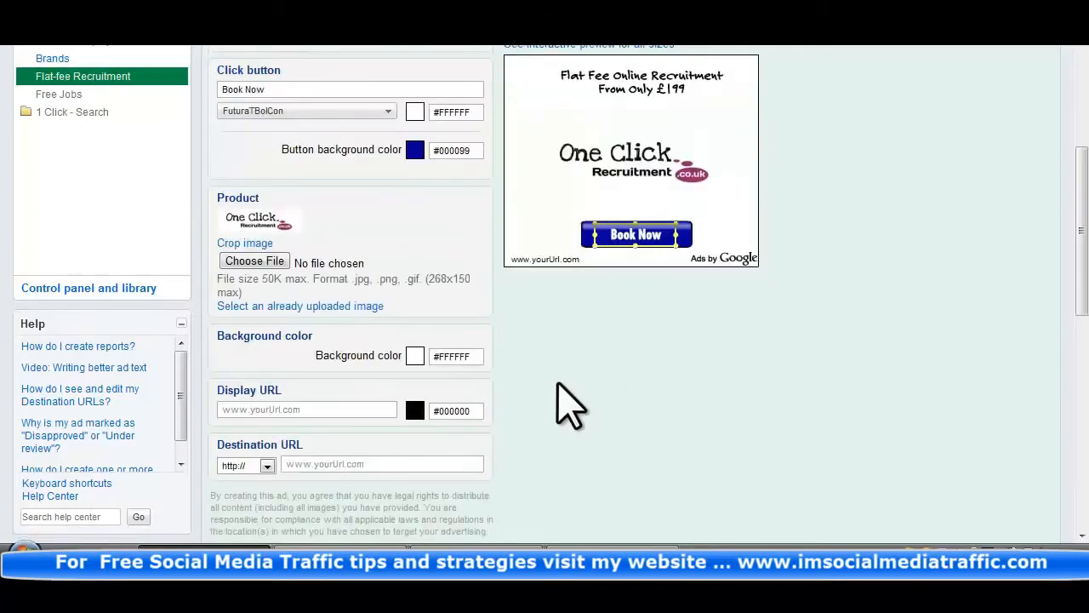
click(411, 150)
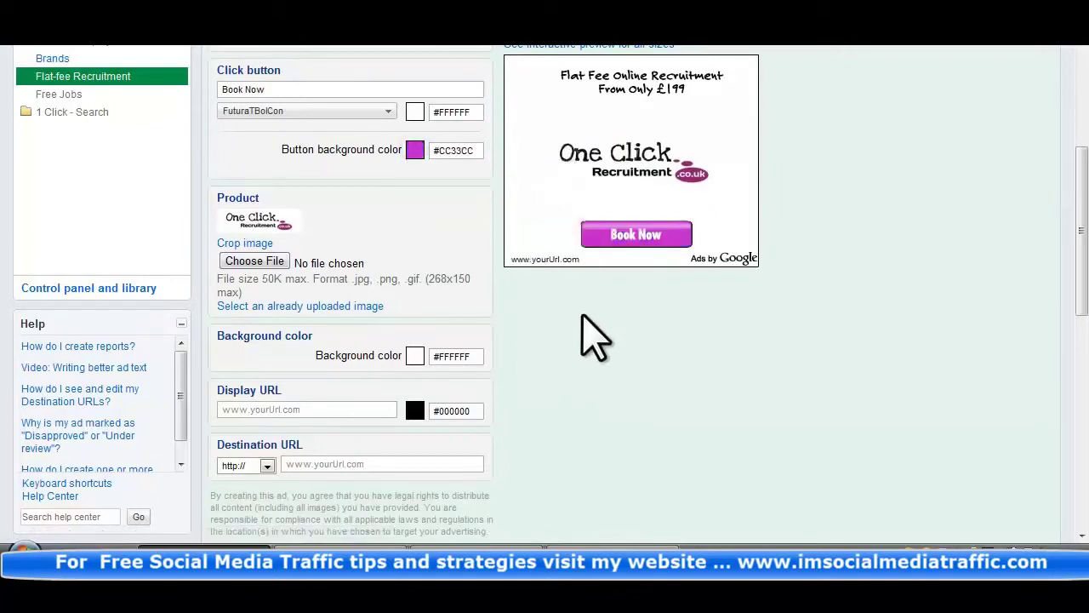
click(414, 150)
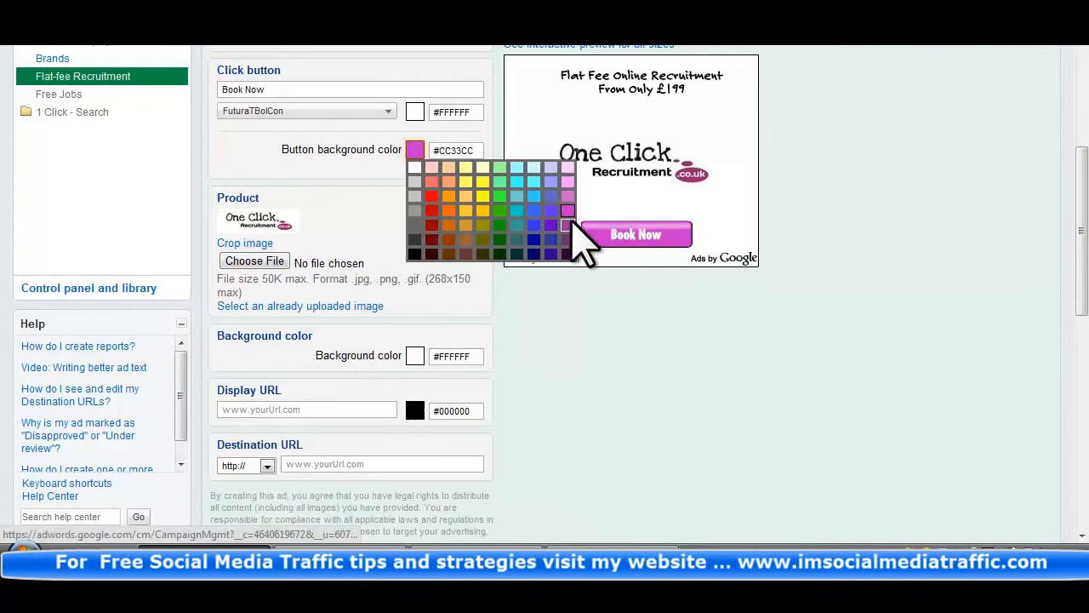
click(568, 212)
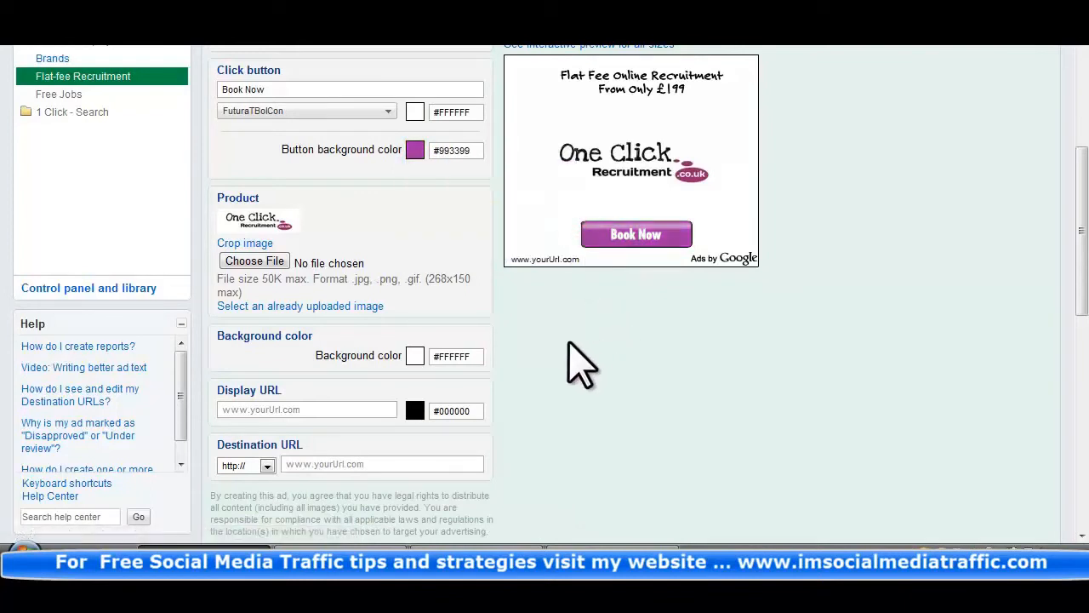
scroll(down, 3)
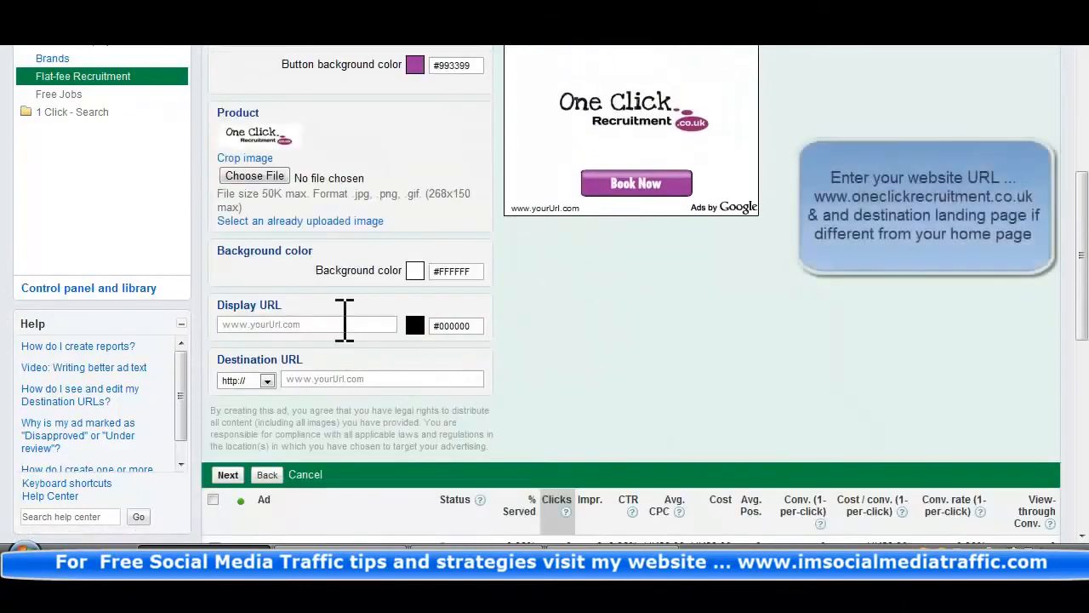
text(www.oneclickrecruitment.co.uk)
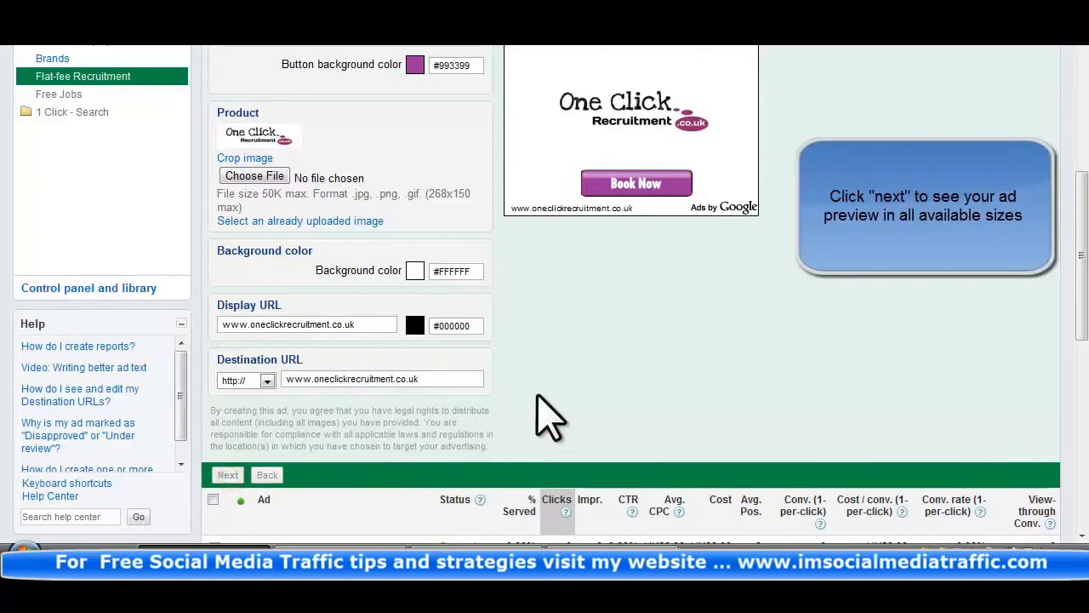
click(228, 474)
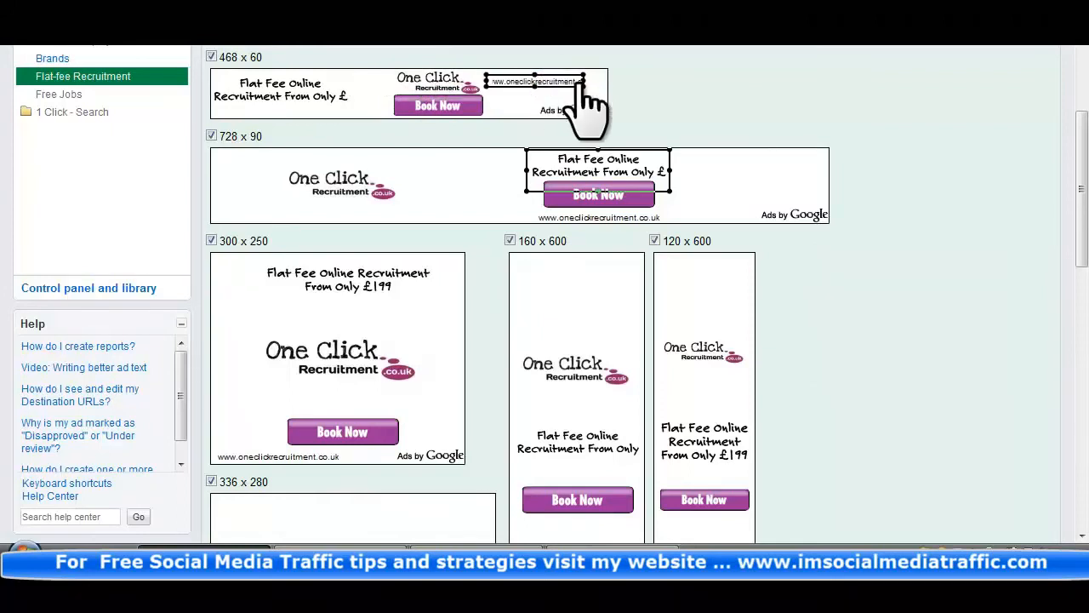
mouse_move(630, 98)
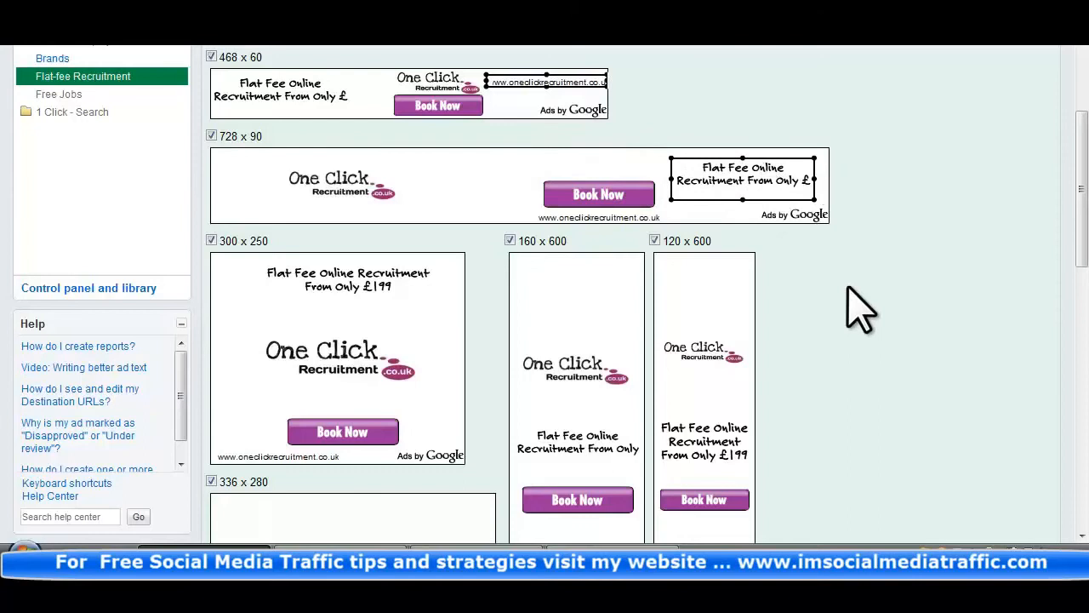
mouse_move(1083, 179)
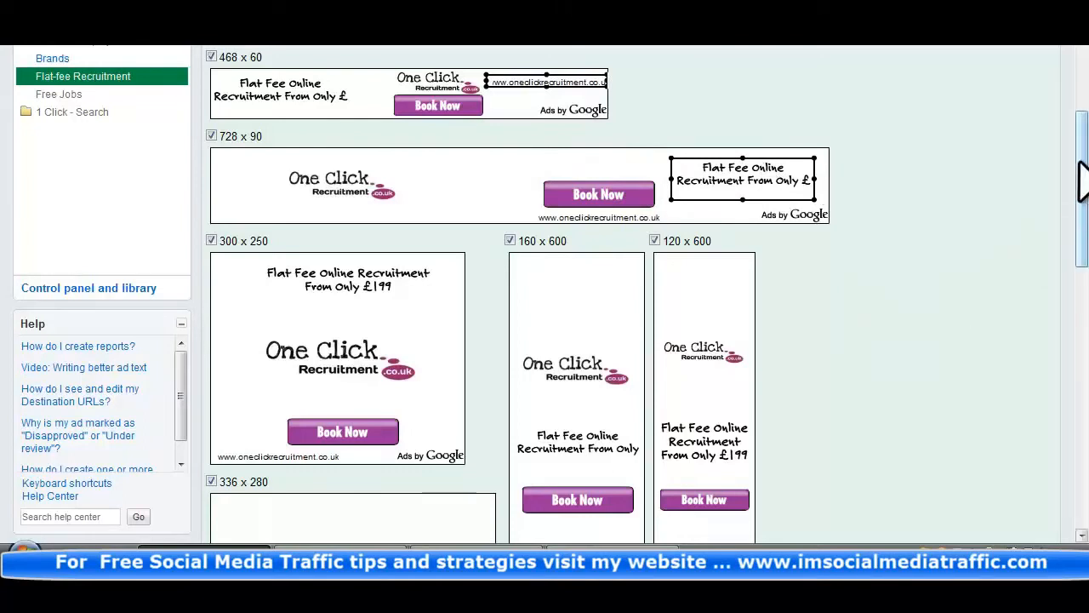
- Scroll through the 468x60 to 336x280 ad previews down to Save ad
scroll(down, 3)
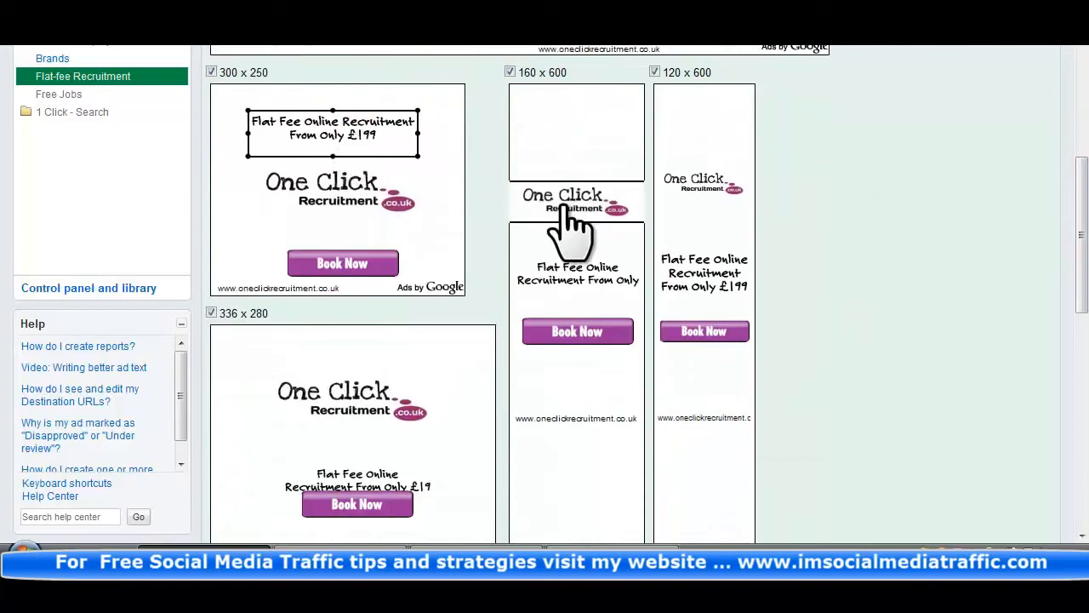
scroll(down, 3)
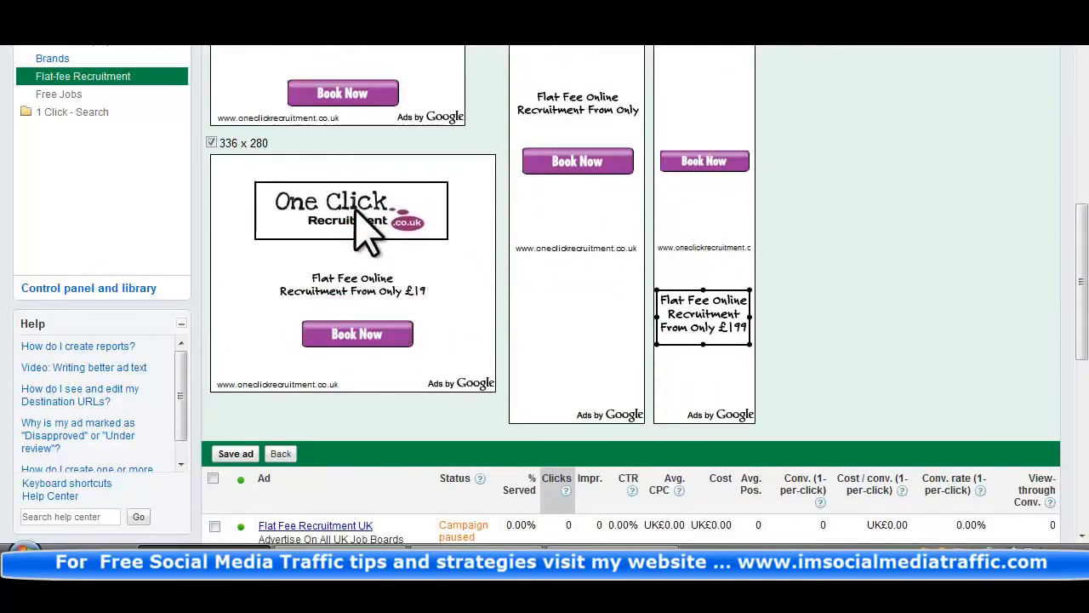
mouse_move(787, 310)
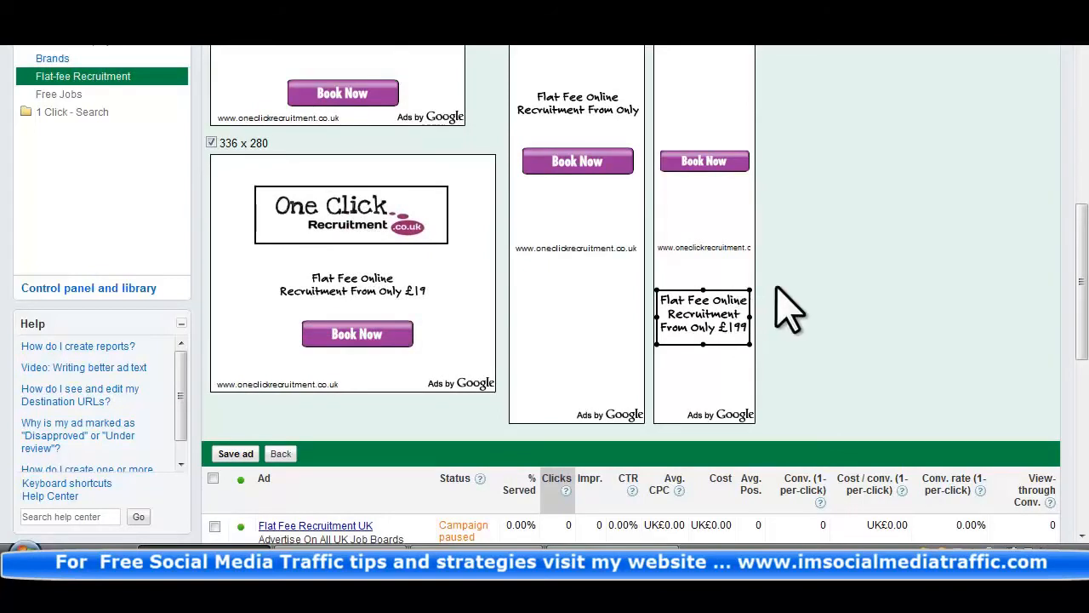